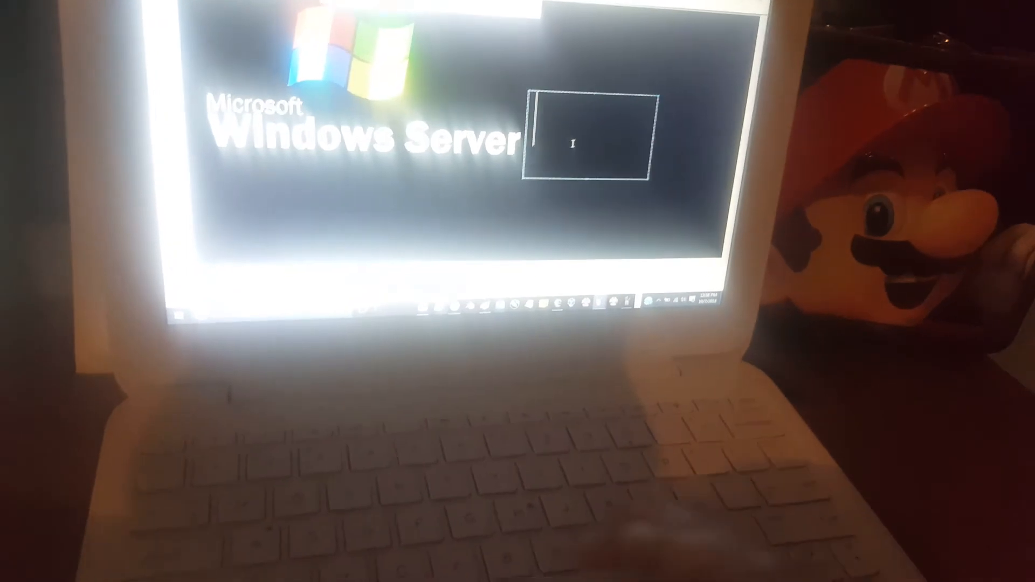
pyautogui.write('2003')
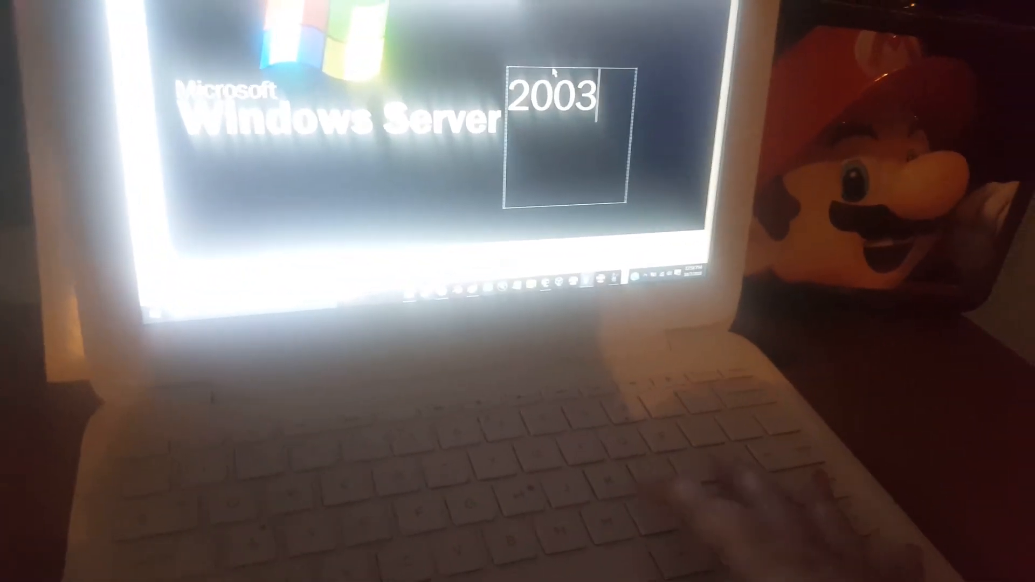